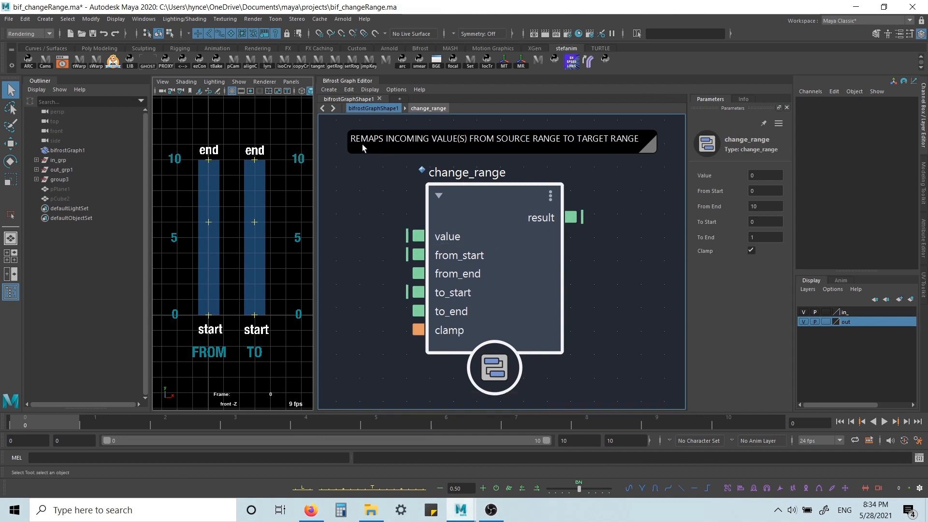
pyautogui.moveTo(524, 151)
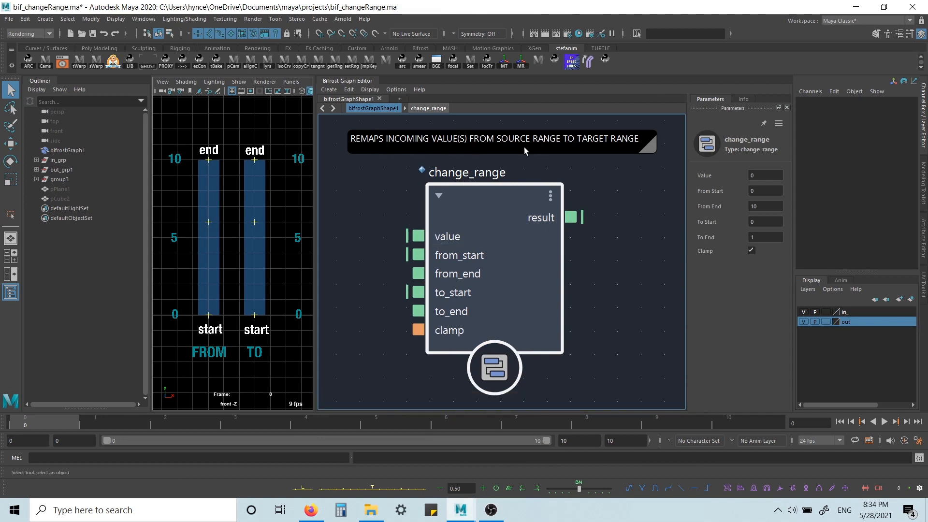
pyautogui.moveTo(447, 236)
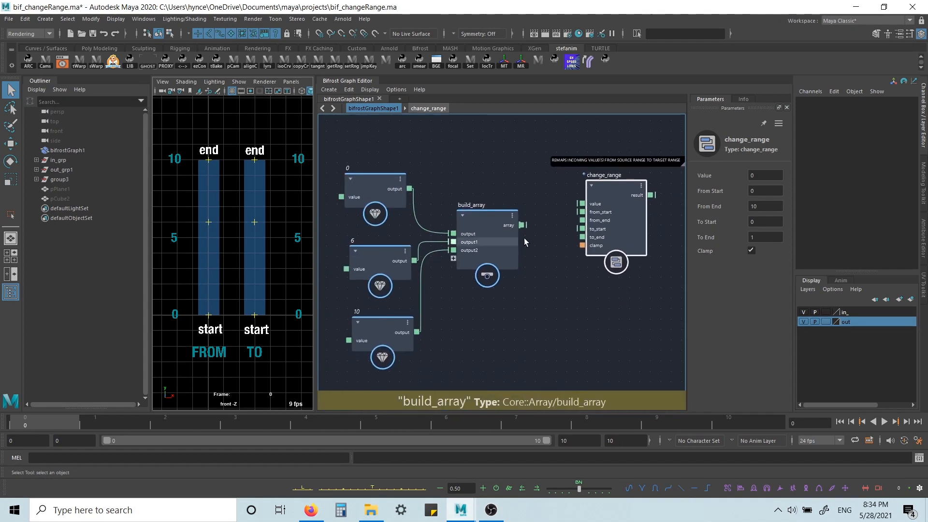
# Wire build_array's array output into change_range's value input and select its range fields.
pyautogui.moveTo(523, 226); pyautogui.dragTo(585, 204)
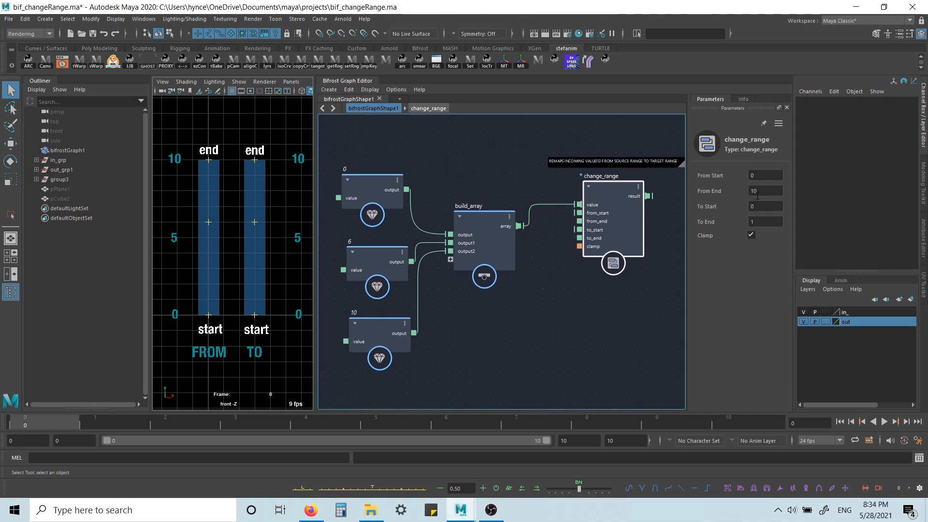
pyautogui.click(765, 191)
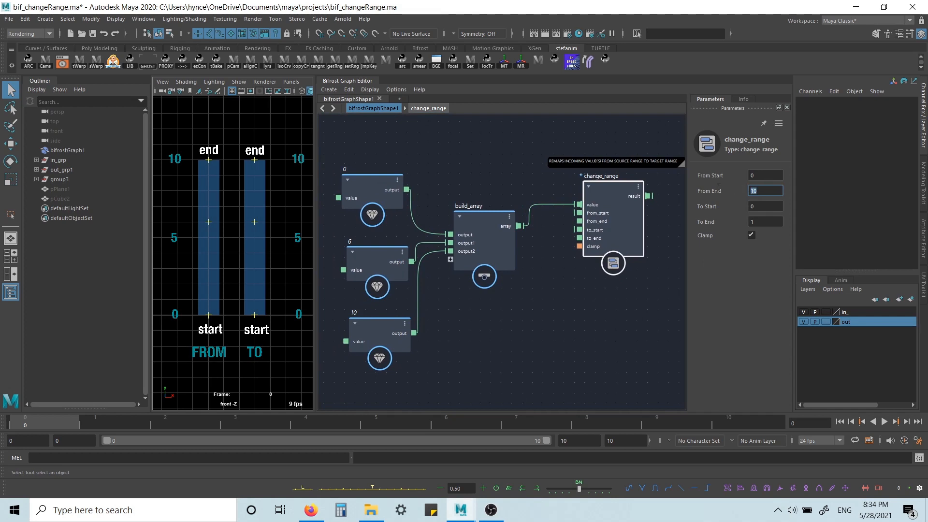
pyautogui.click(764, 221)
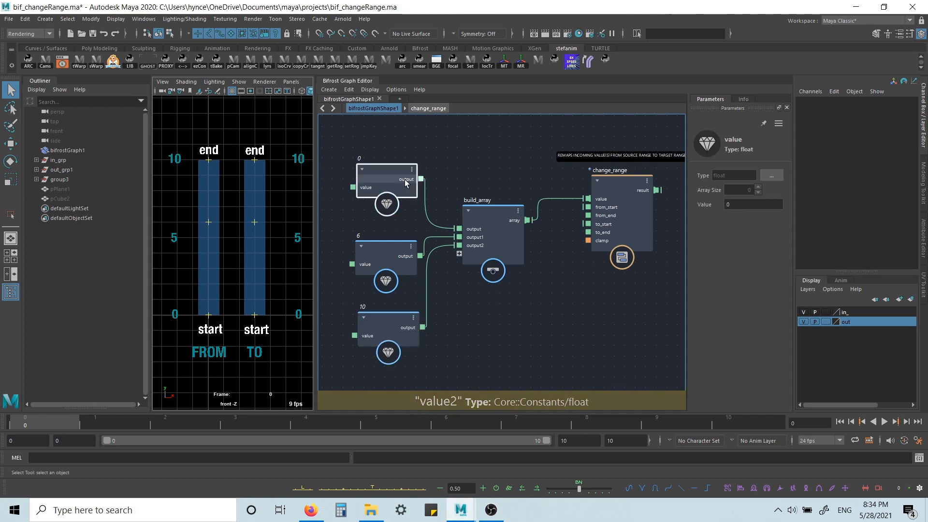
# Set change_range From End to 10 and To End to 1, remapping 0–10 into 0–1.
pyautogui.click(621, 213)
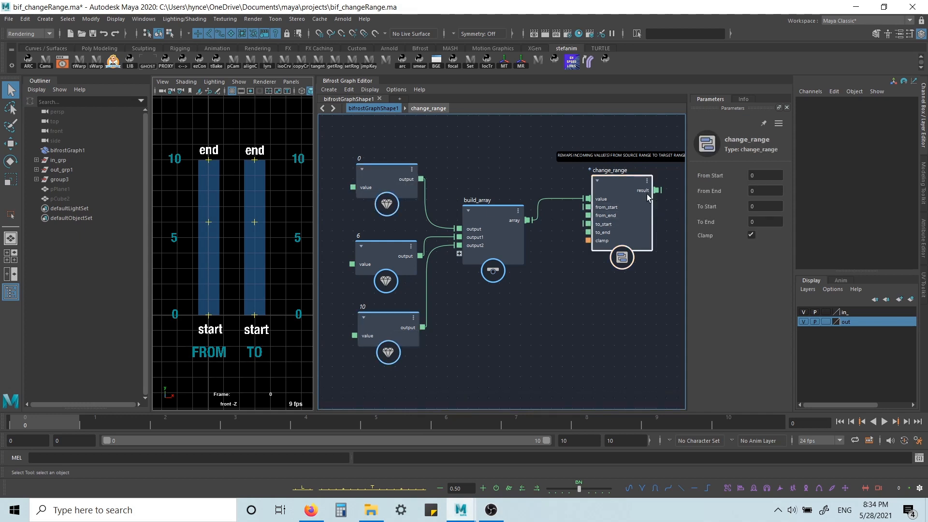
pyautogui.click(765, 174)
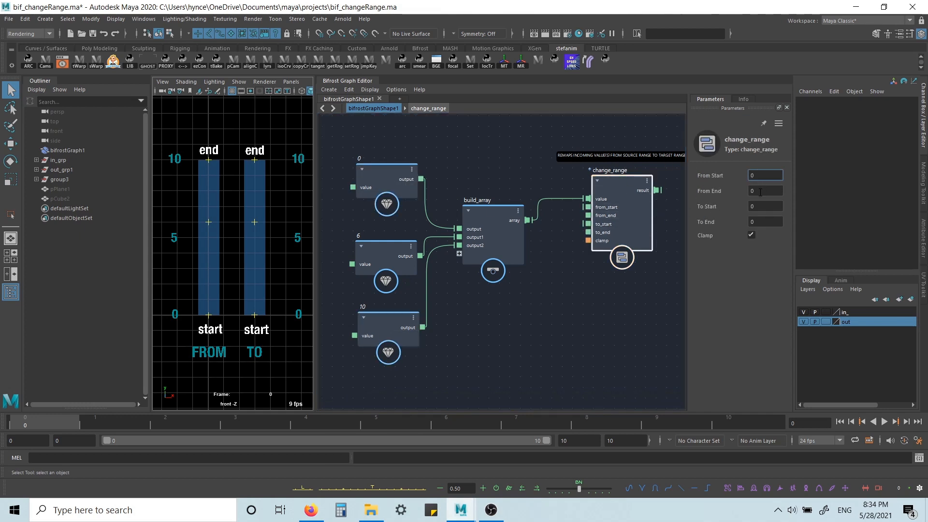
pyautogui.write('10')
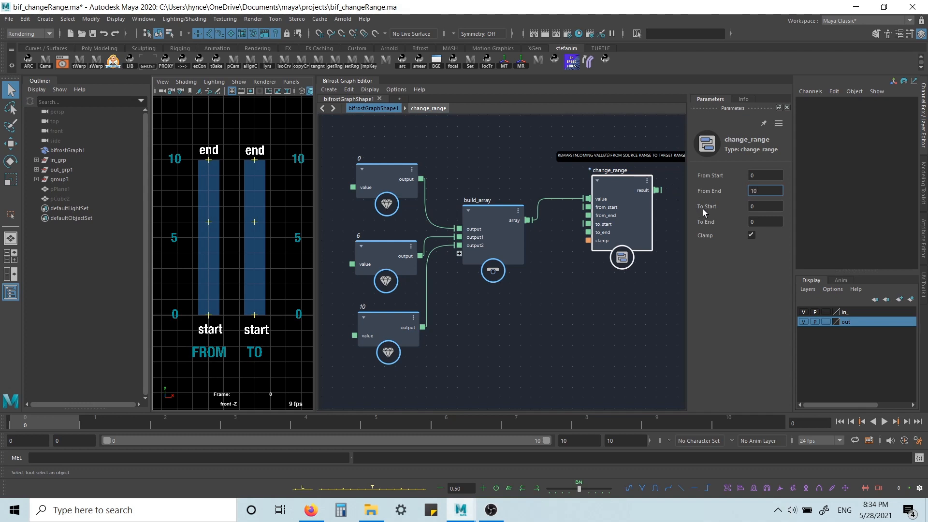
pyautogui.click(763, 222)
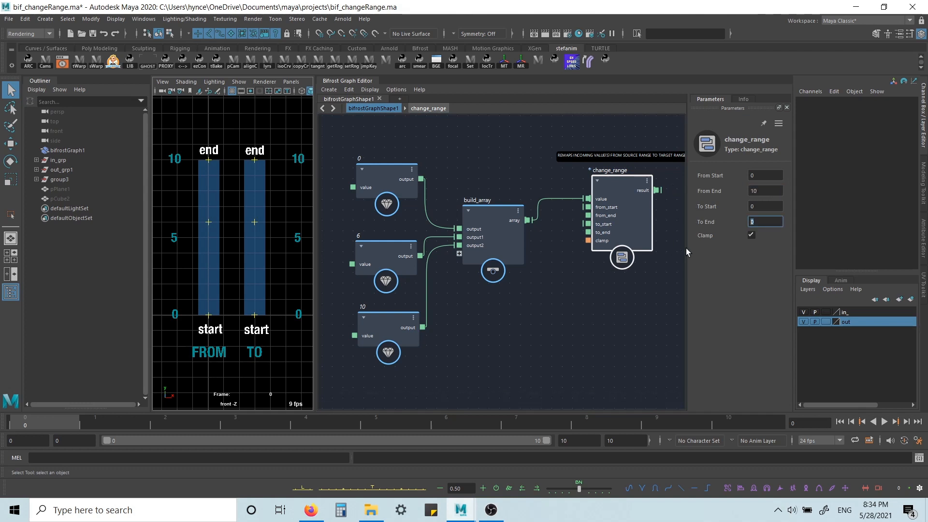
pyautogui.write('1')
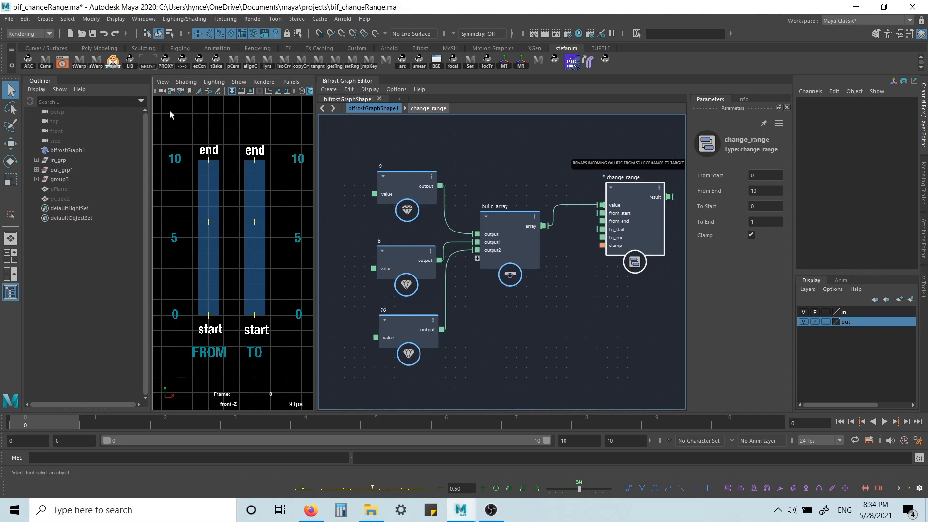
pyautogui.moveTo(212, 246)
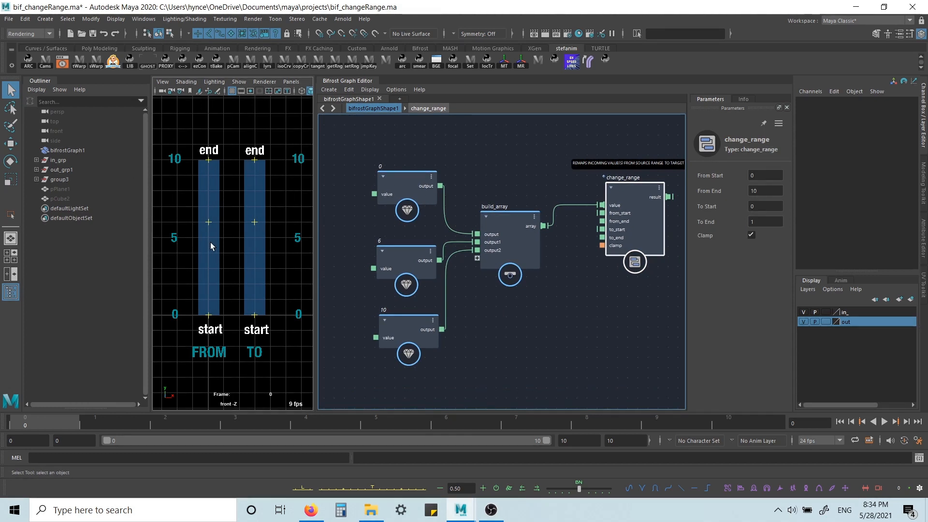
# Select the FROM cube and scrub to frame 10, showing FROM at ten and TO near one.
pyautogui.click(208, 237)
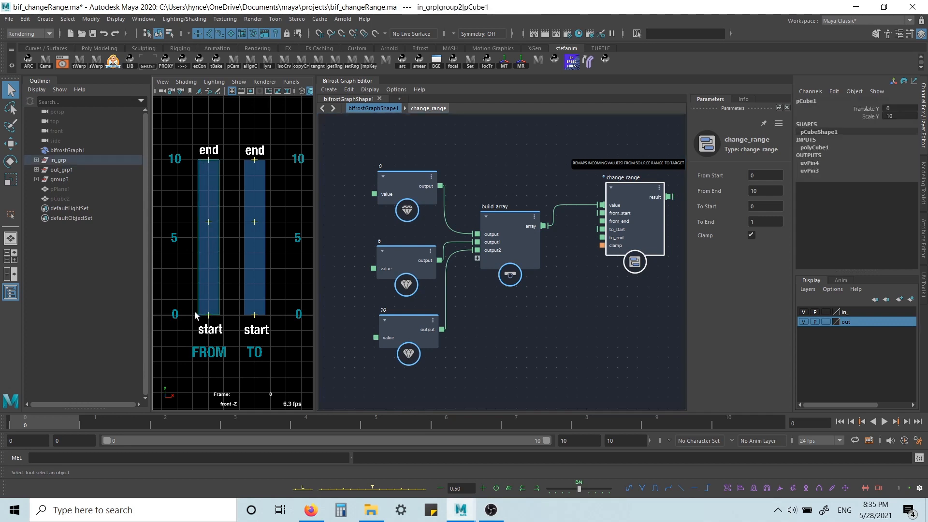
pyautogui.moveTo(192, 348)
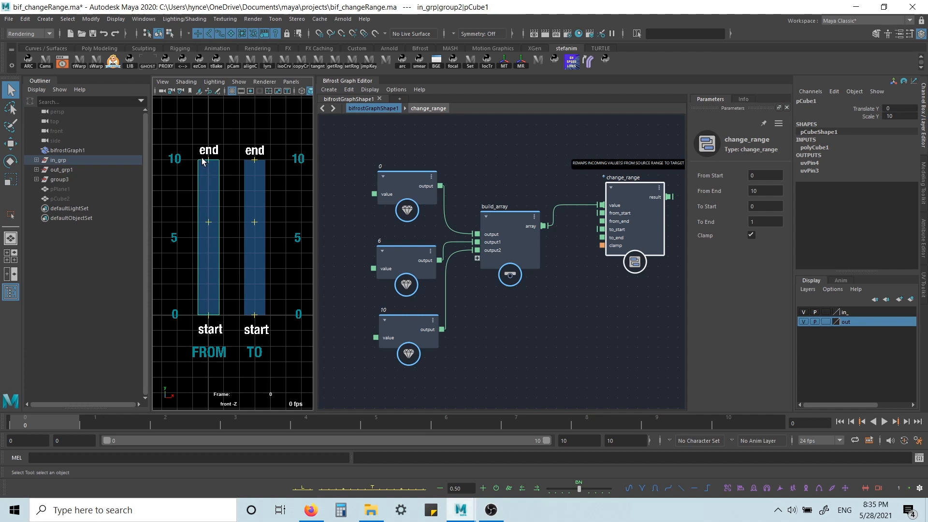
pyautogui.moveTo(220, 346)
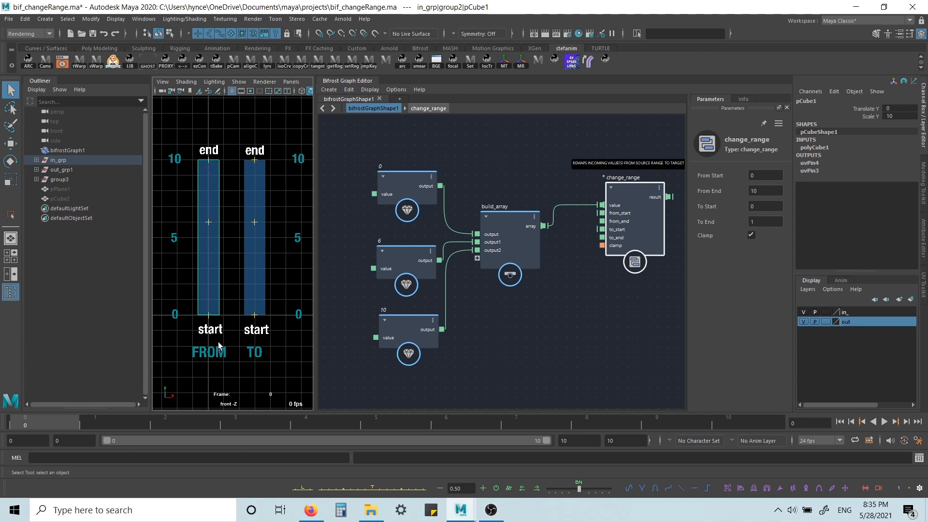
pyautogui.moveTo(91, 395)
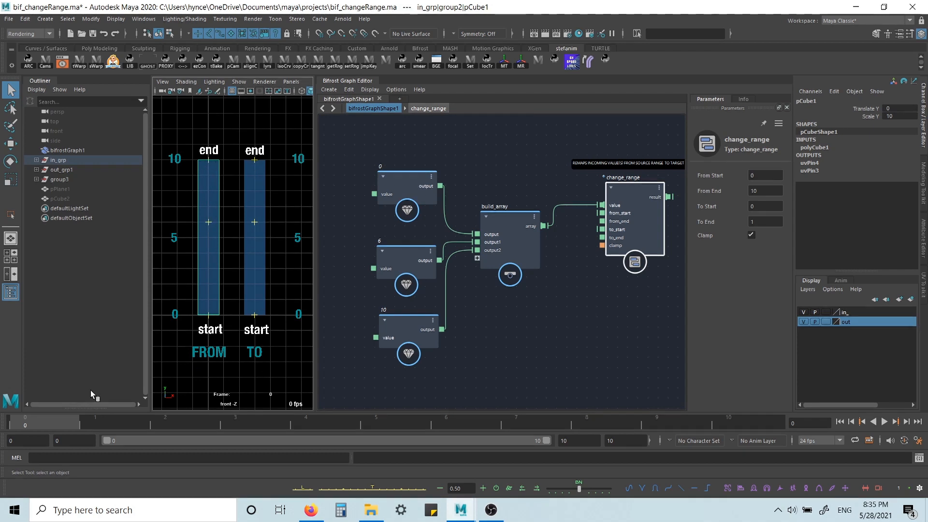
pyautogui.click(164, 425)
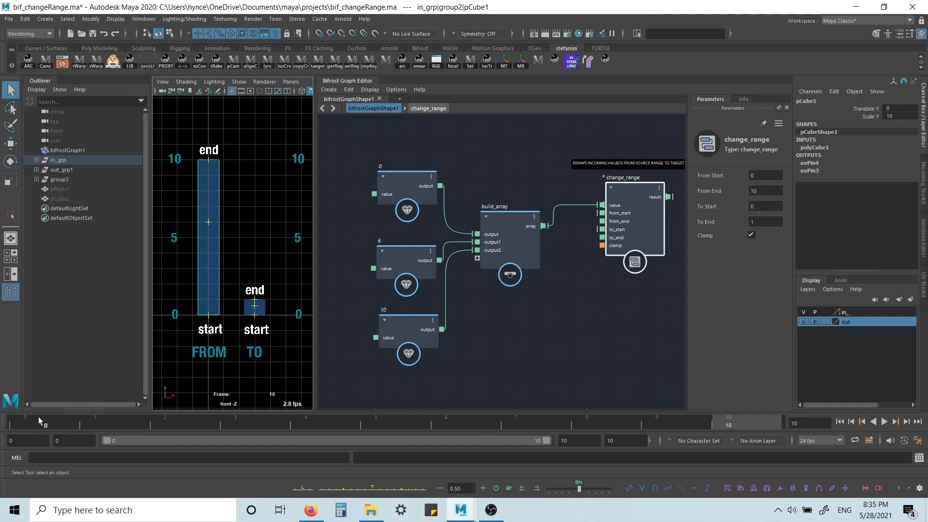
pyautogui.click(884, 422)
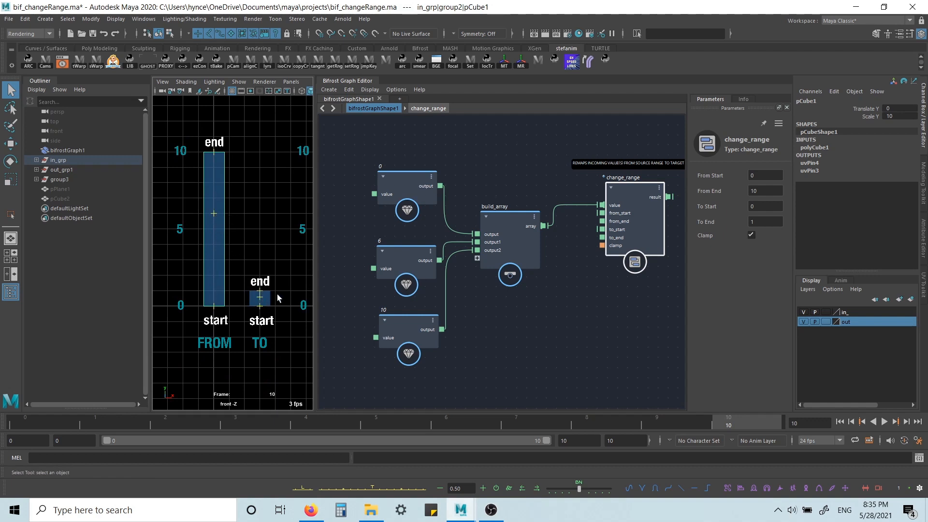
pyautogui.moveTo(719, 248)
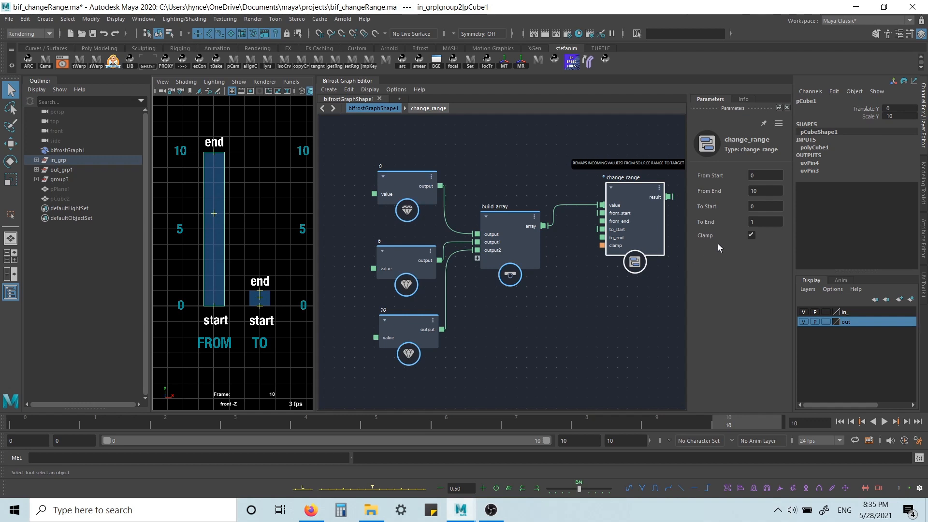
# Toggle change_range's Clamp off and back on so remapped values stay within 0–1.
pyautogui.click(751, 235)
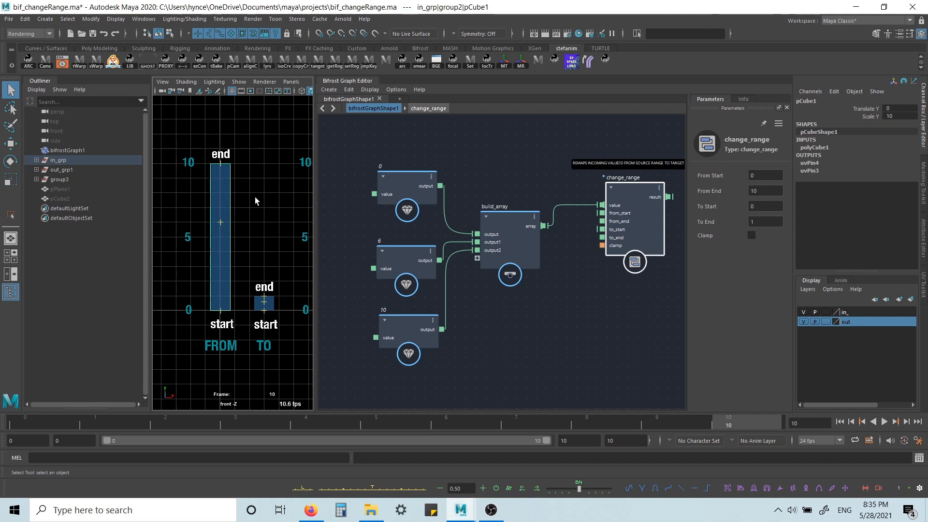
pyautogui.moveTo(215, 168)
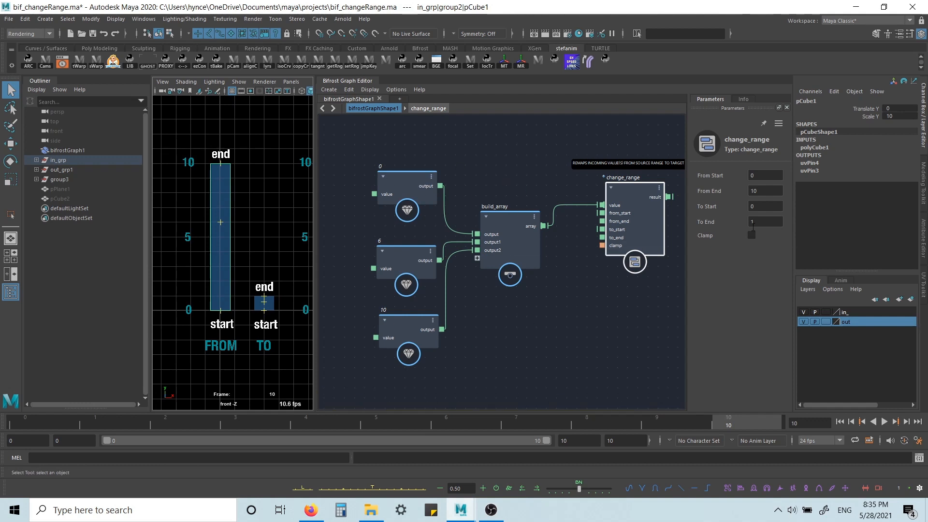
pyautogui.moveTo(222, 134)
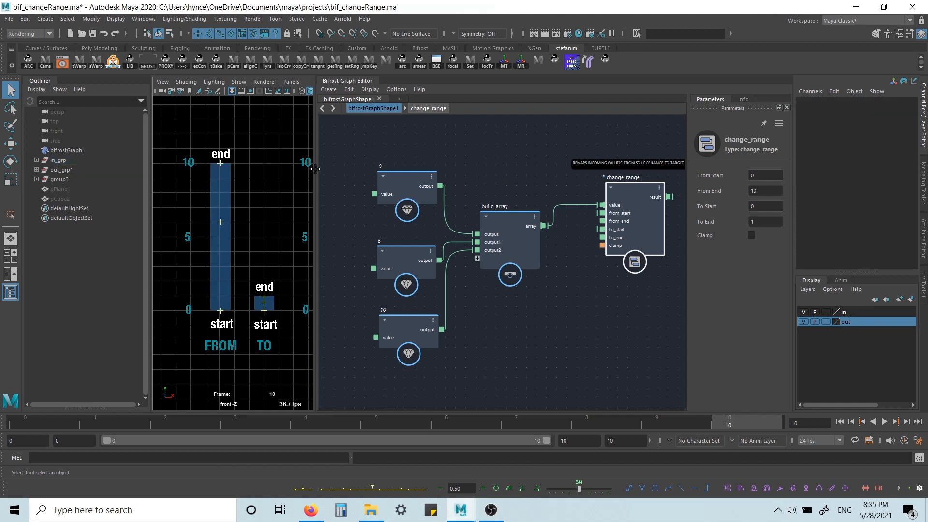
pyautogui.moveTo(246, 298)
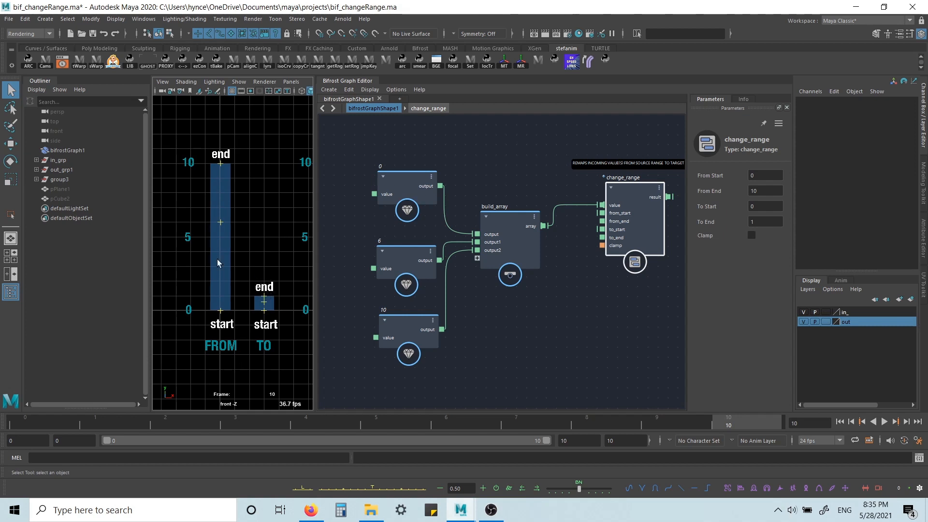
pyautogui.moveTo(721, 160)
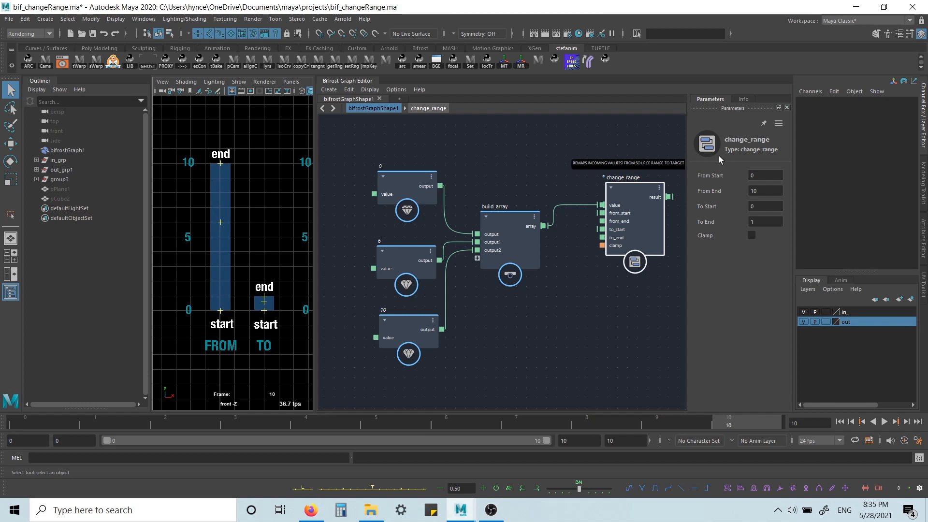
pyautogui.moveTo(787, 291)
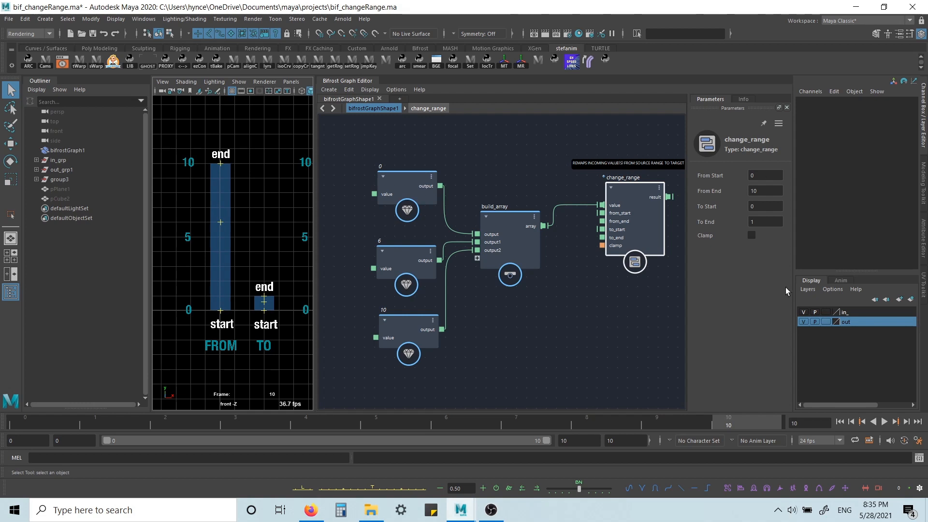
pyautogui.click(750, 235)
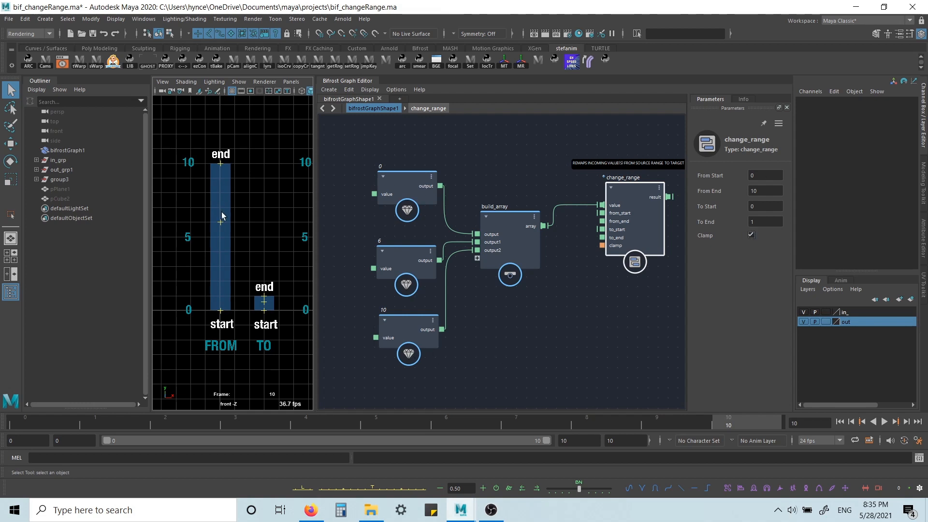
pyautogui.moveTo(220, 167)
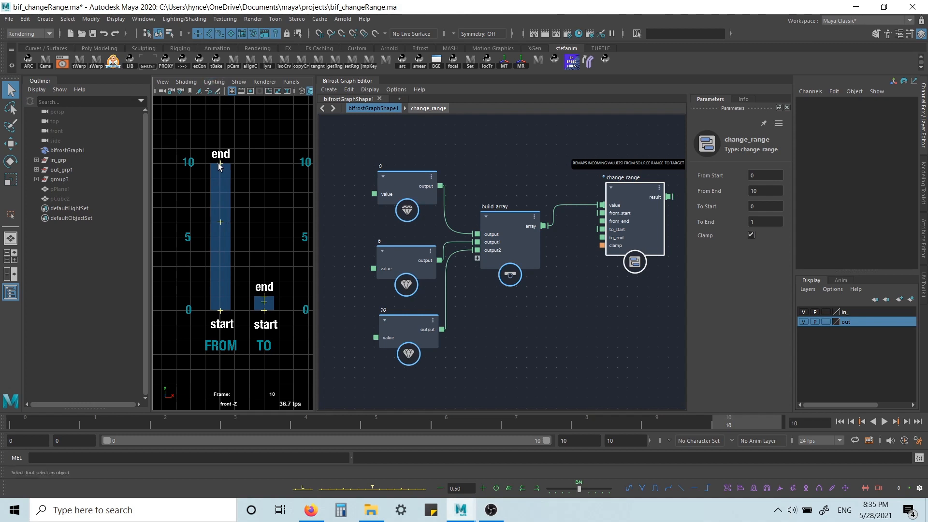
pyautogui.moveTo(254, 305)
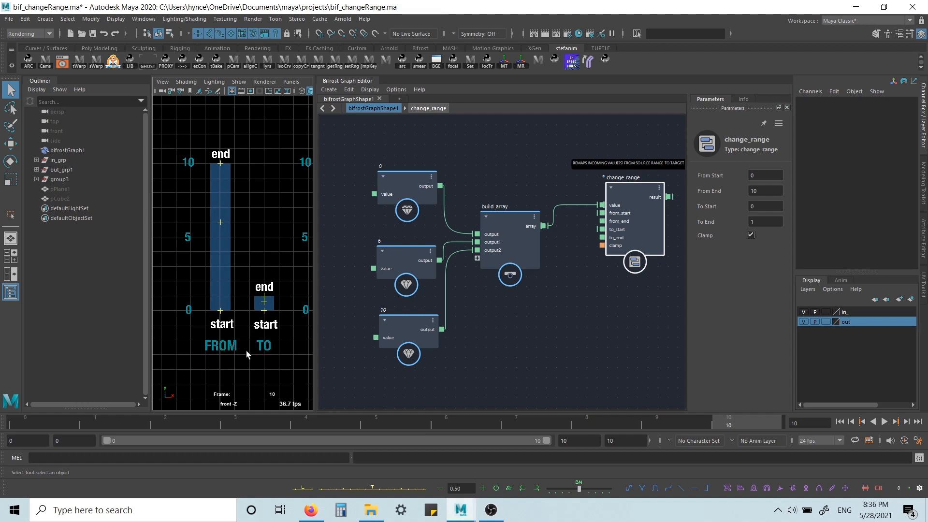
pyautogui.moveTo(268, 312)
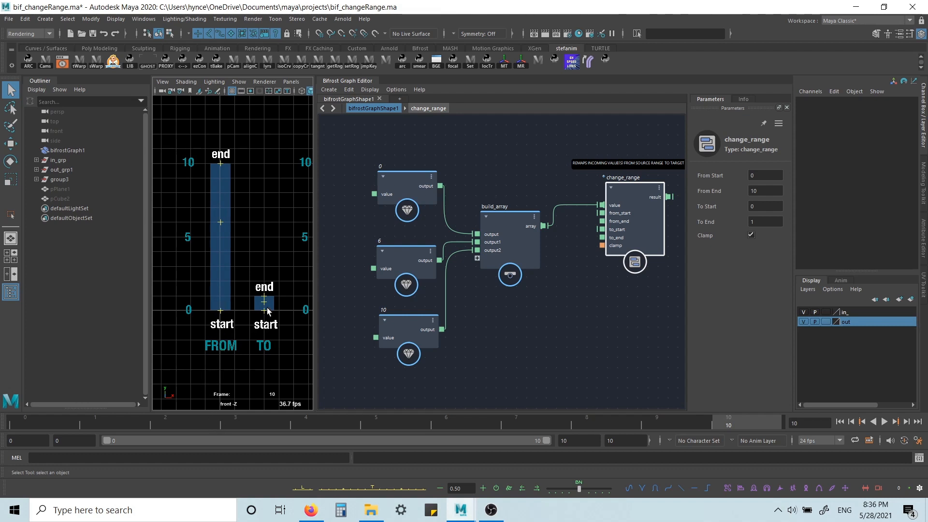
# Select out_grp1 and change_range, setting its target range to 4–5.
pyautogui.click(263, 303)
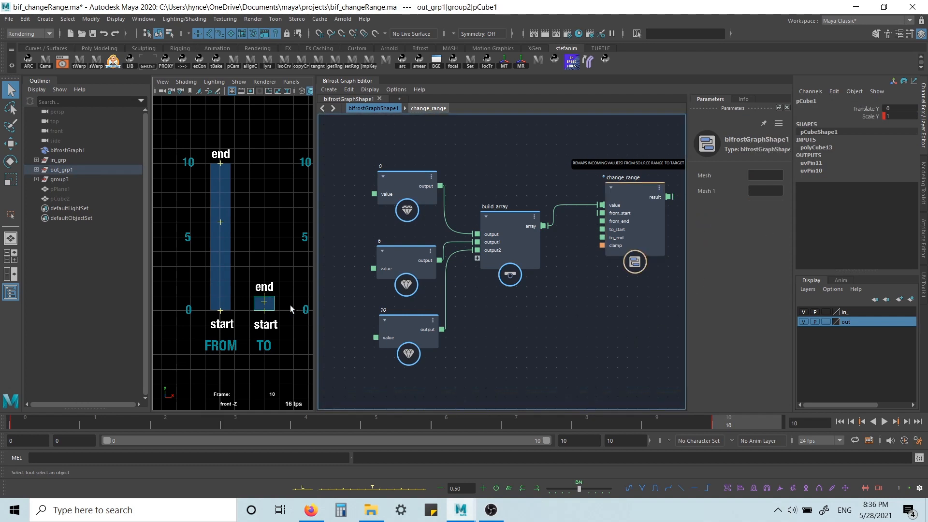
pyautogui.click(633, 176)
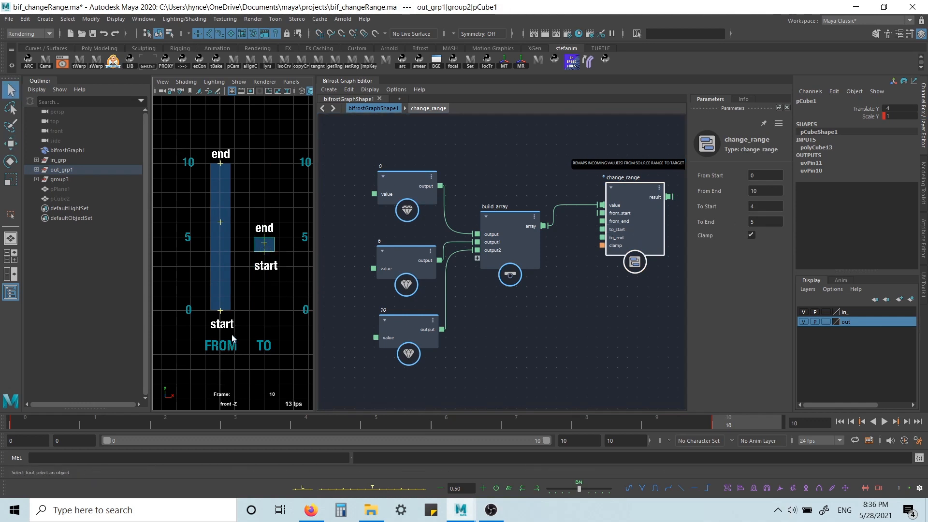
pyautogui.moveTo(244, 259)
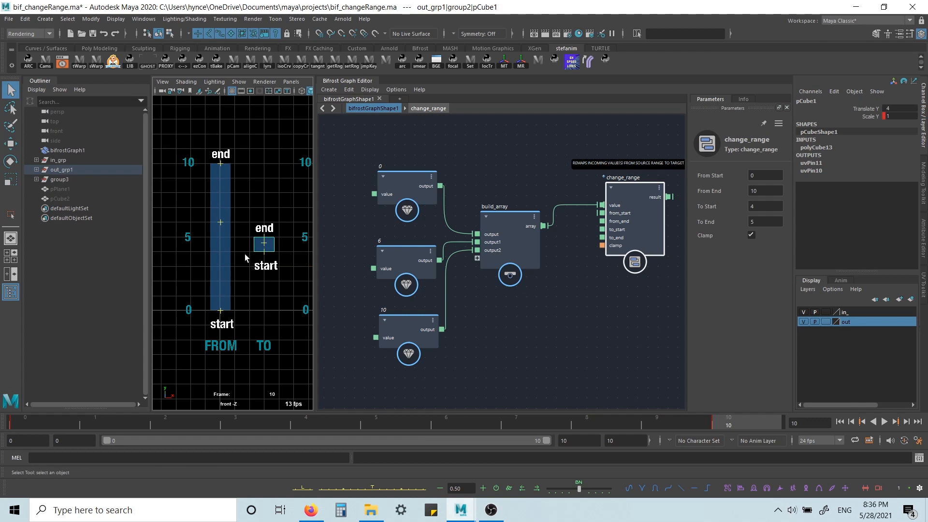
pyautogui.moveTo(264, 244); pyautogui.dragTo(264, 303)
pyautogui.write('arra')
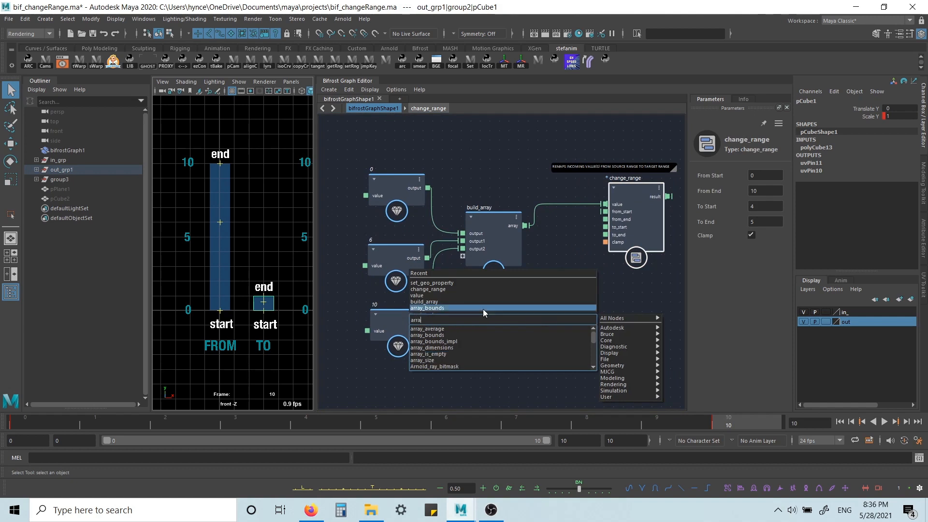
# Add an array_bounds node and connect build_array's array into its array input.
pyautogui.click(426, 308)
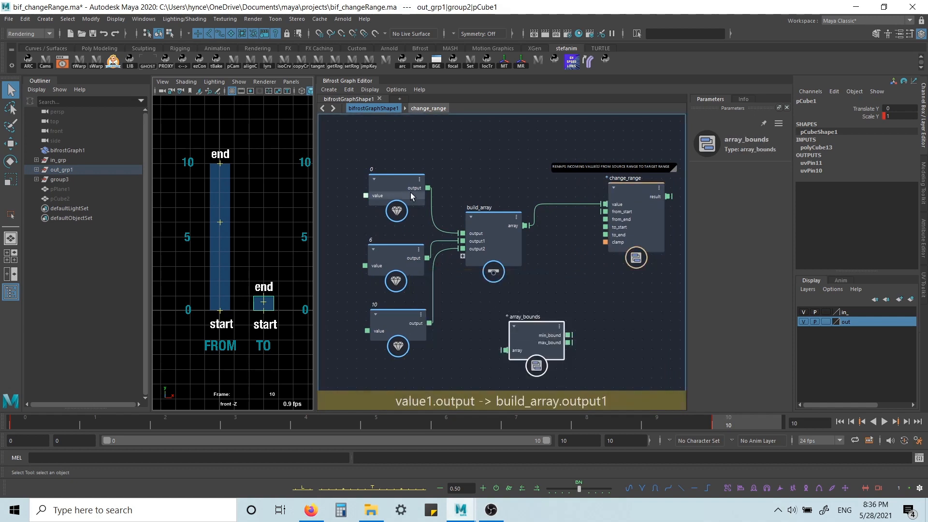
pyautogui.click(396, 329)
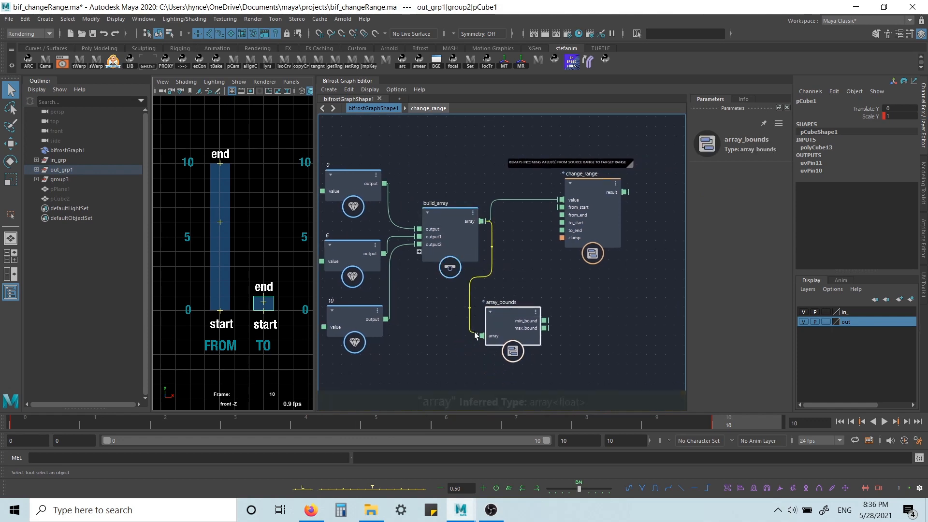
pyautogui.moveTo(585, 214)
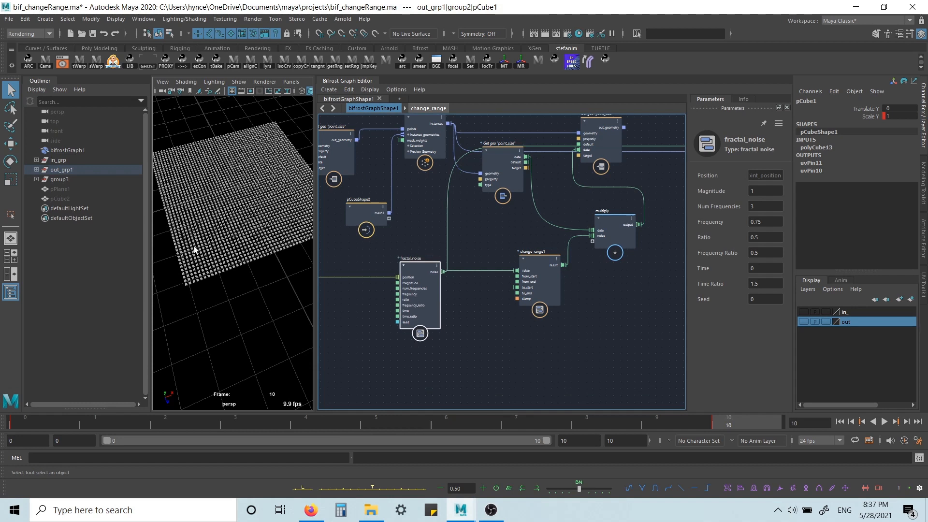
pyautogui.moveTo(320, 281)
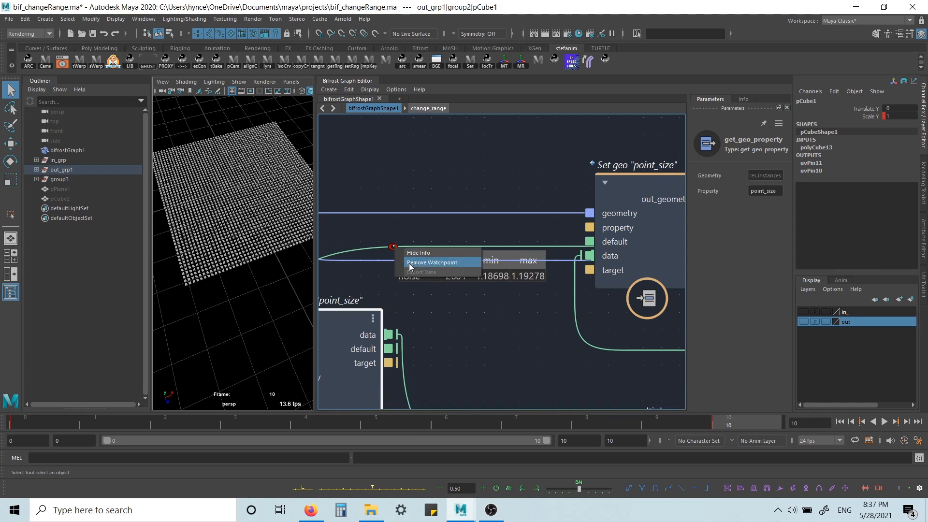
# Remove the watchpoint from the fractal noise wire into Set geo point_size.
pyautogui.click(431, 262)
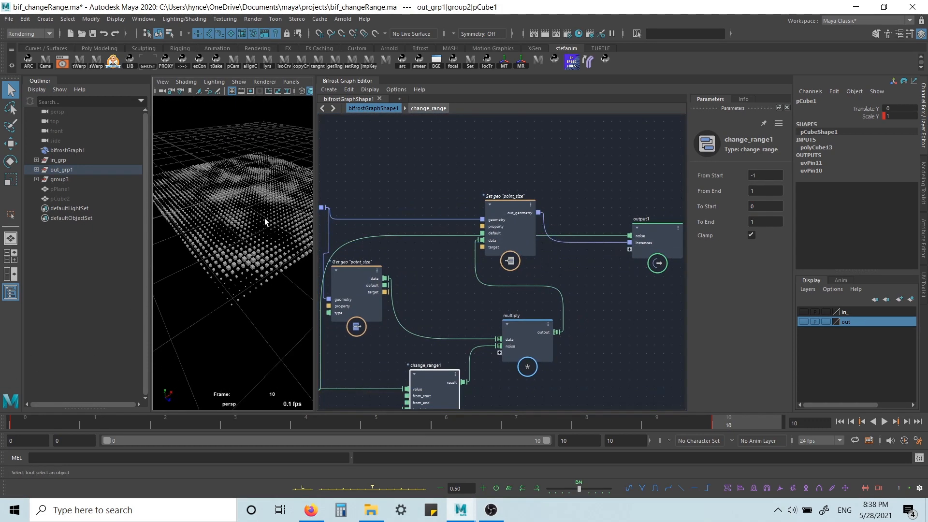
# Dolly in and orbit around the cube grid to inspect the varying cube sizes.
pyautogui.moveTo(267, 223); pyautogui.dragTo(275, 228)
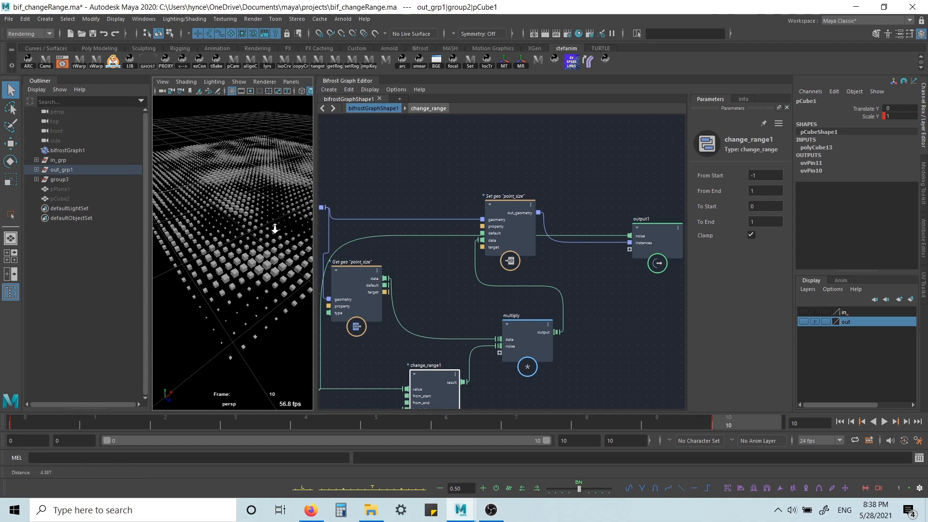
pyautogui.moveTo(274, 228); pyautogui.dragTo(245, 230)
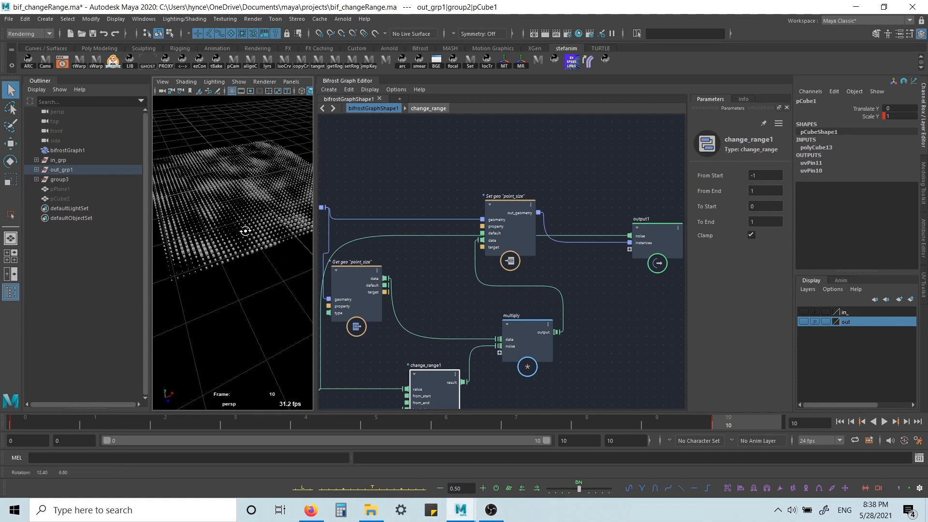